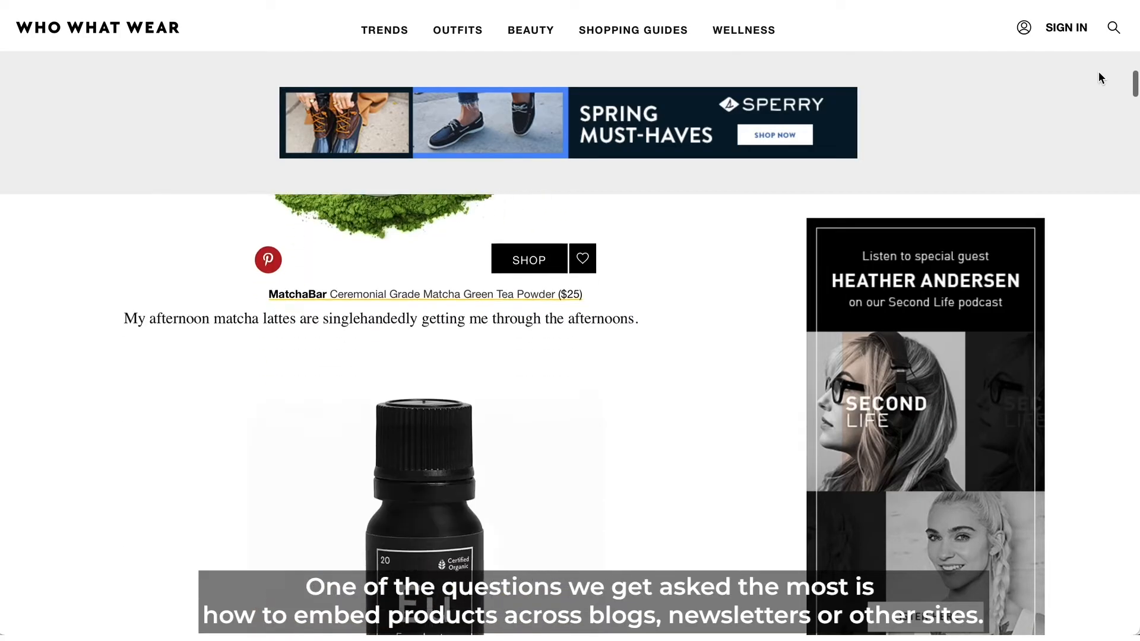
Add the Buy Button sales channel from the Sales Channels section.
scroll(down, 3)
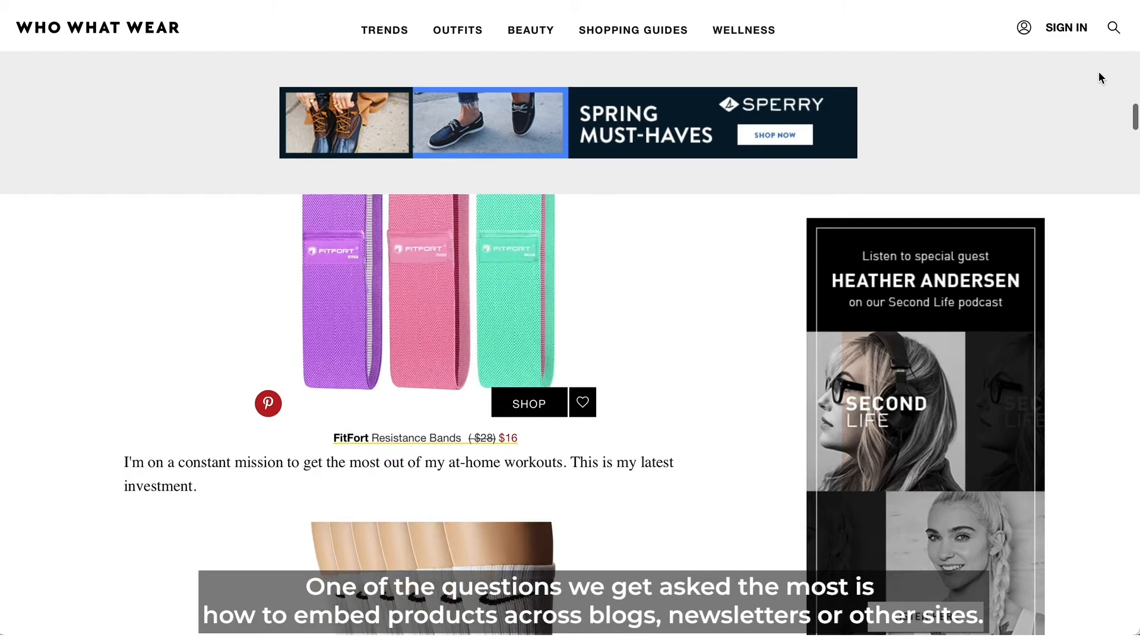
scroll(down, 3)
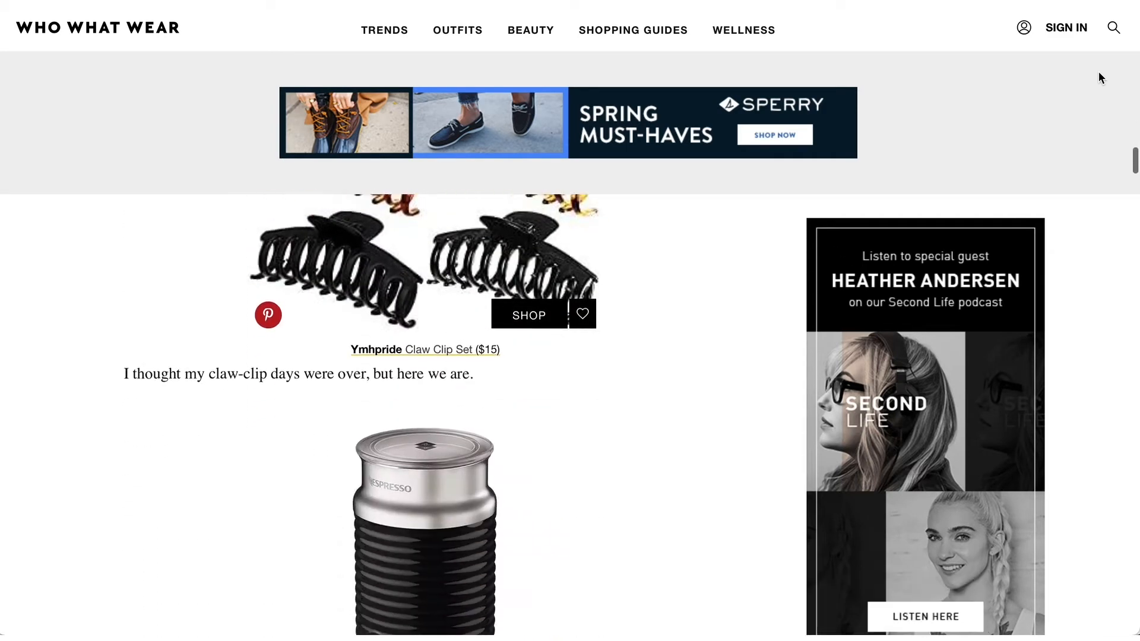
scroll(down, 3)
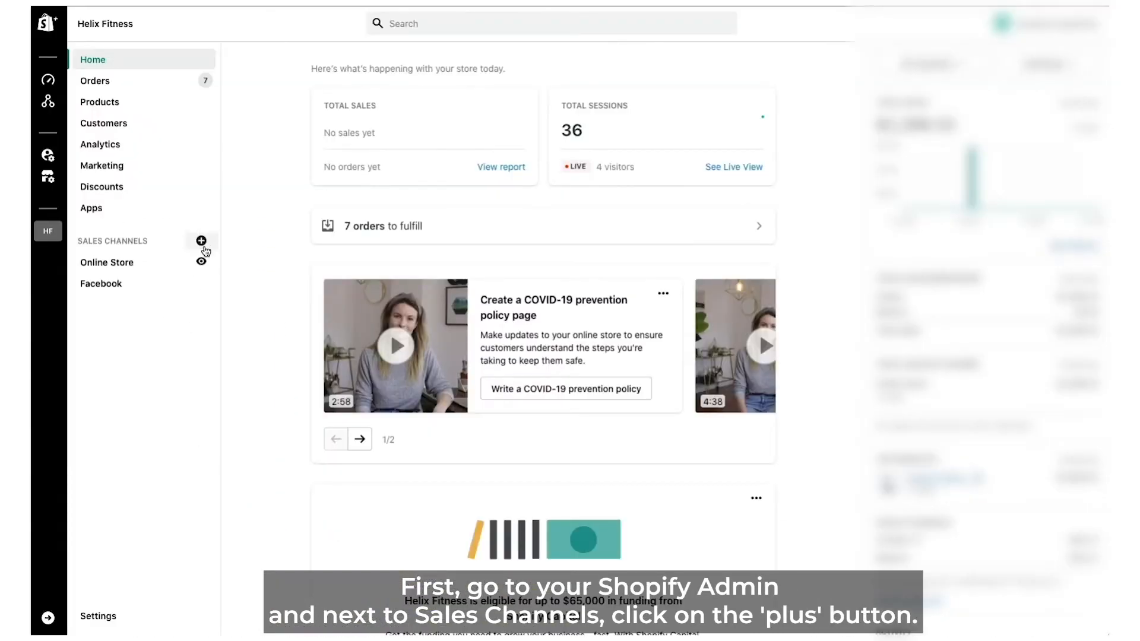
click(201, 240)
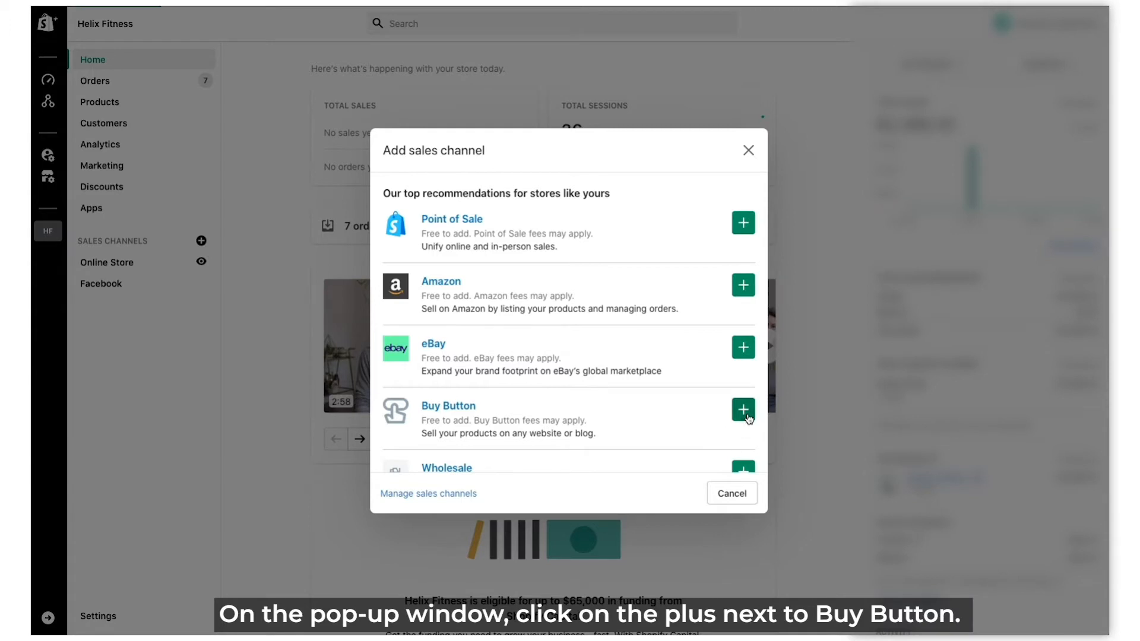
click(742, 411)
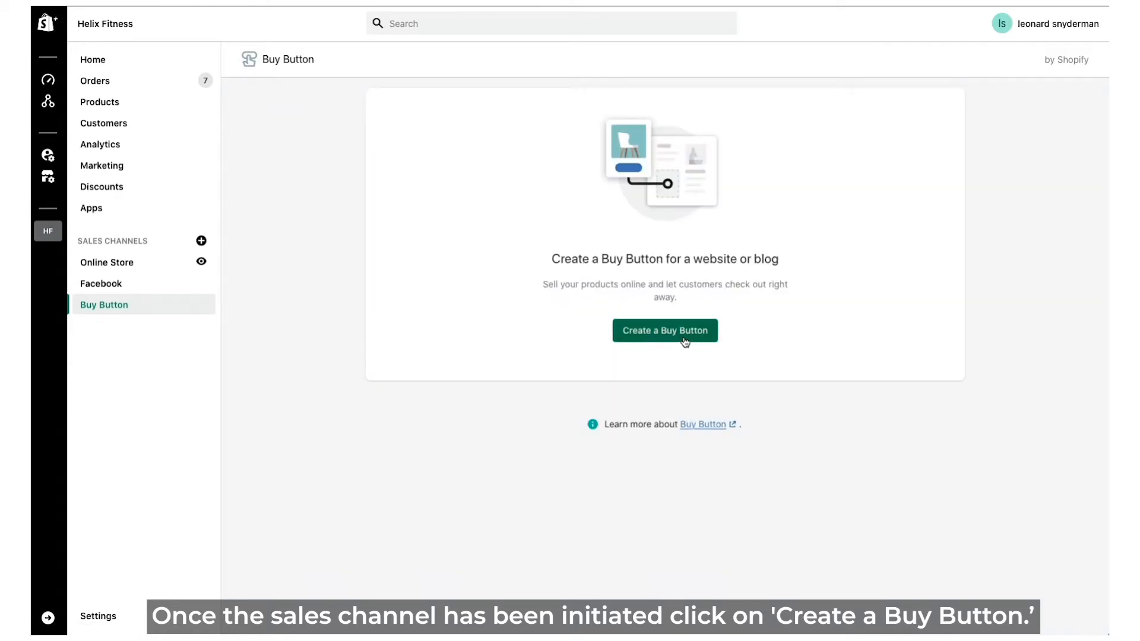
Create a Product Buy Button for the Model H1000 - 3D product.
click(663, 330)
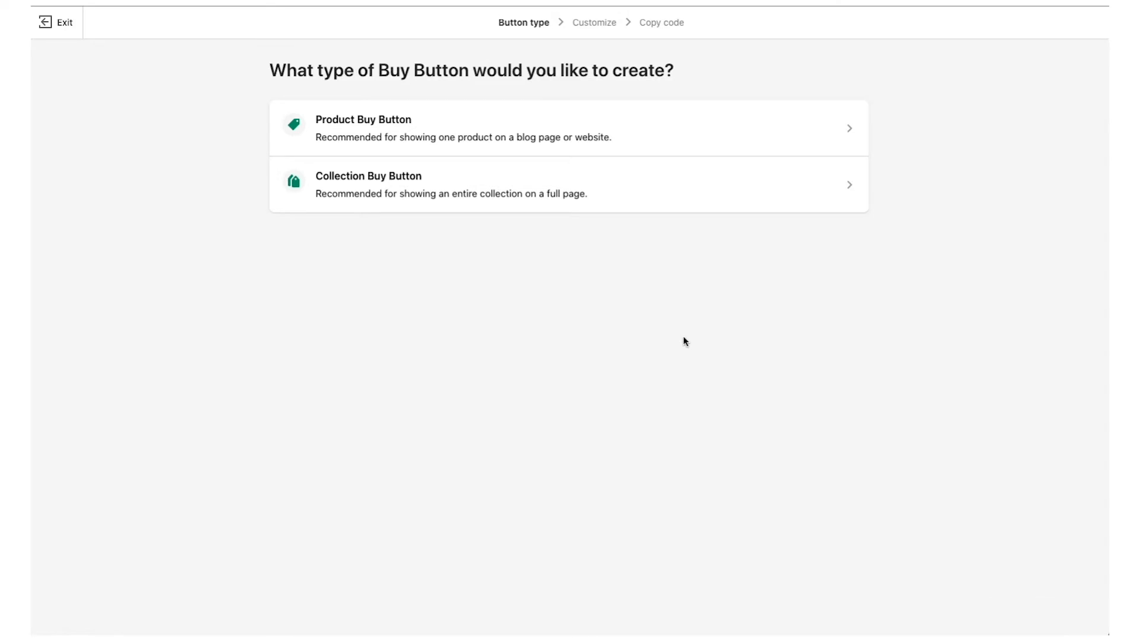
click(363, 128)
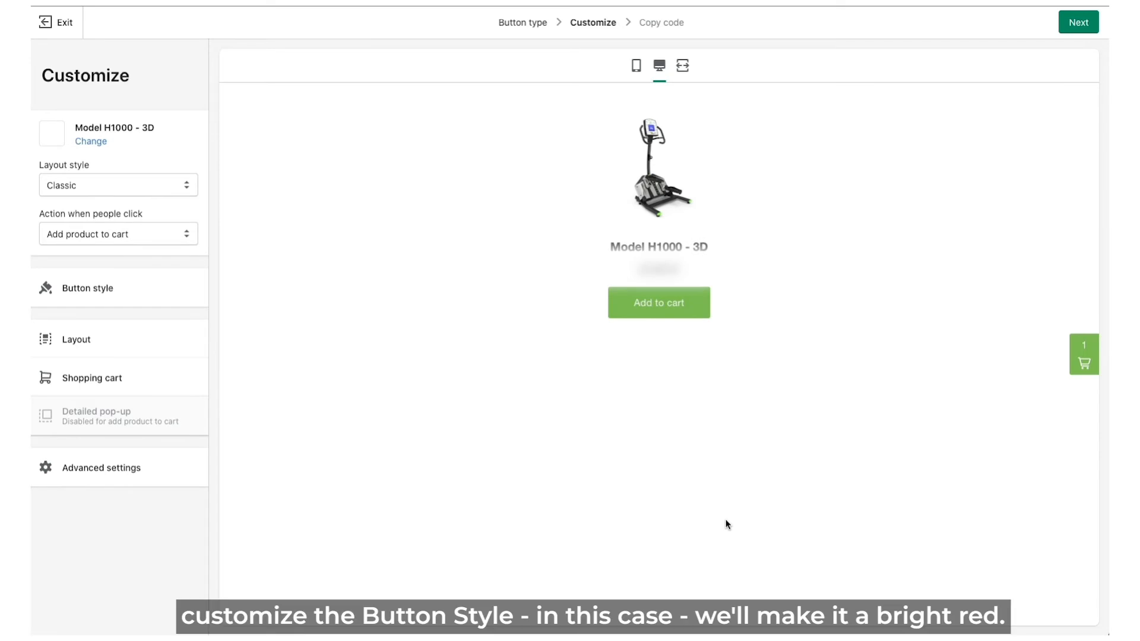
Set the button style background to bright red and proceed to the embed code.
click(86, 287)
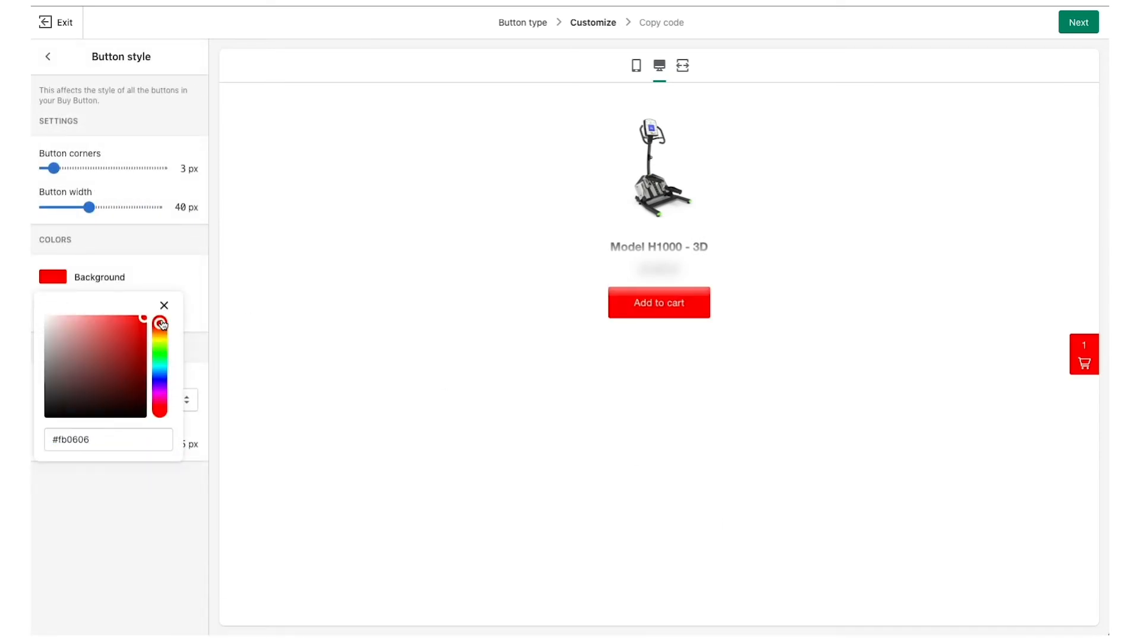
click(162, 305)
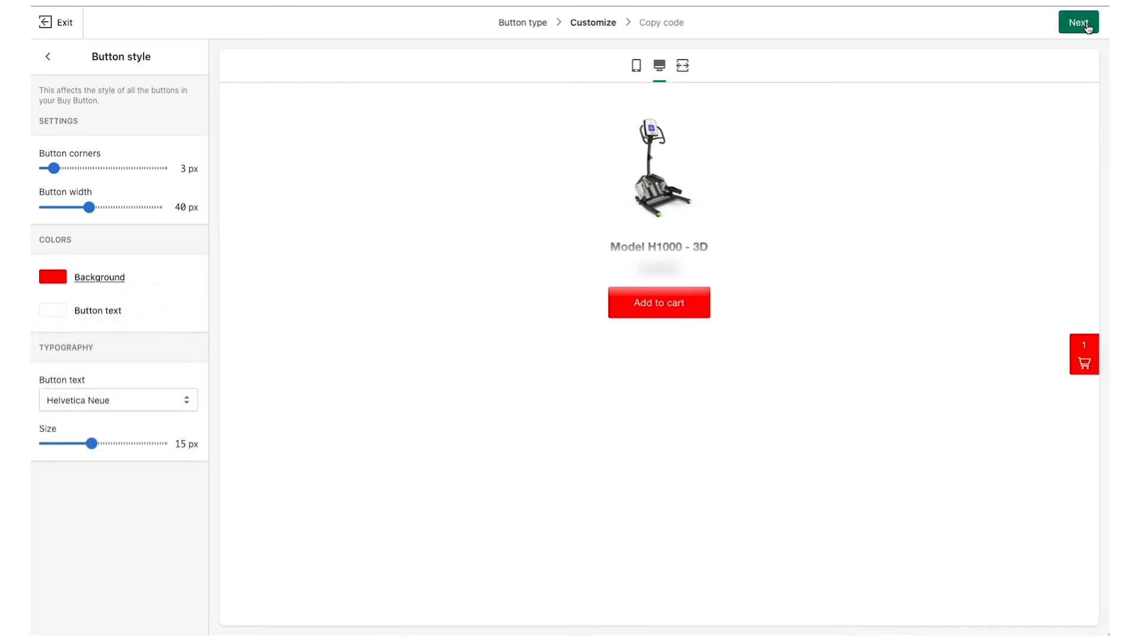
click(1078, 22)
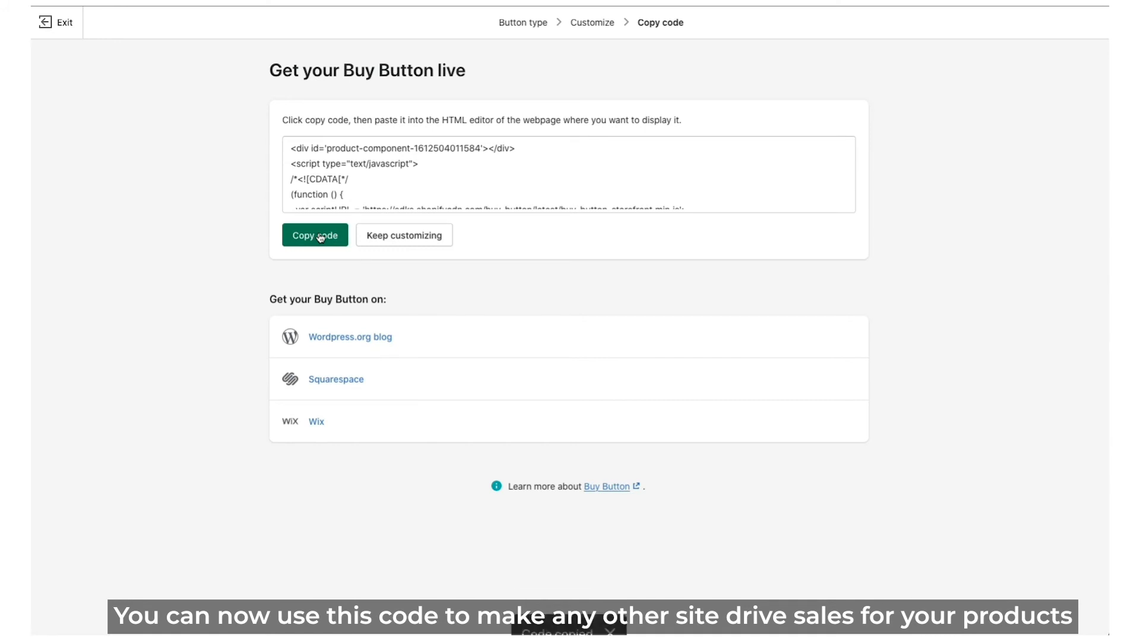